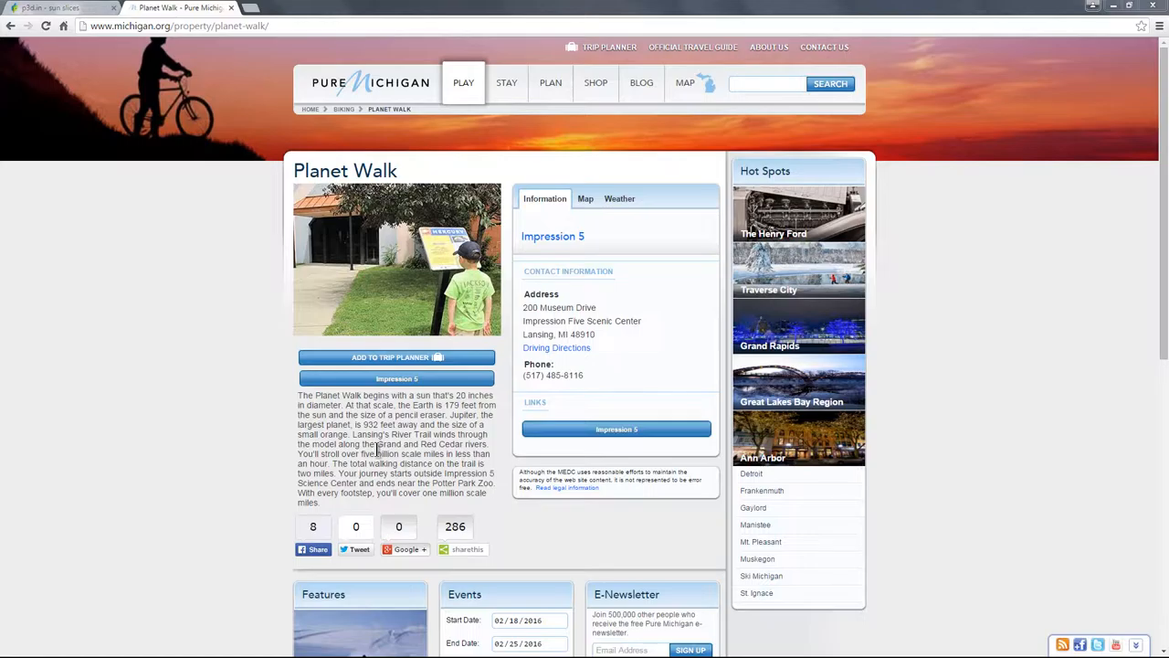
Step: Orbit the sun slices model from above and to the side to inspect the dome's profile
{"action": "scroll", "scroll_direction": "down", "scroll_amount": 3}
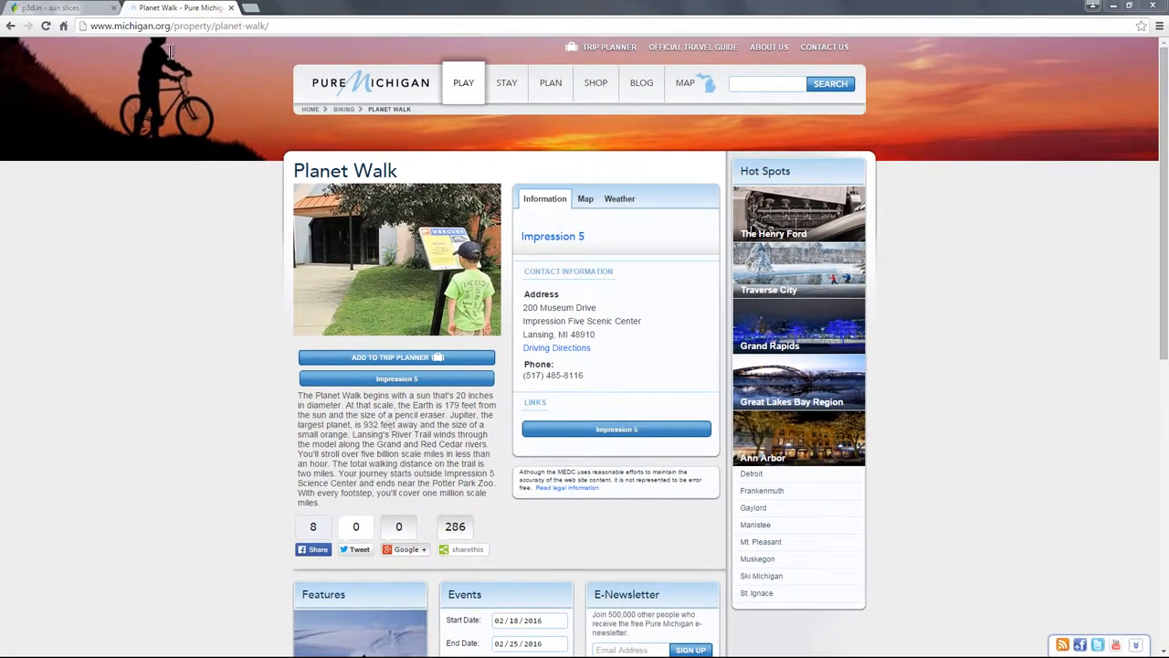
{"action": "left_click", "coordinate": [58, 7]}
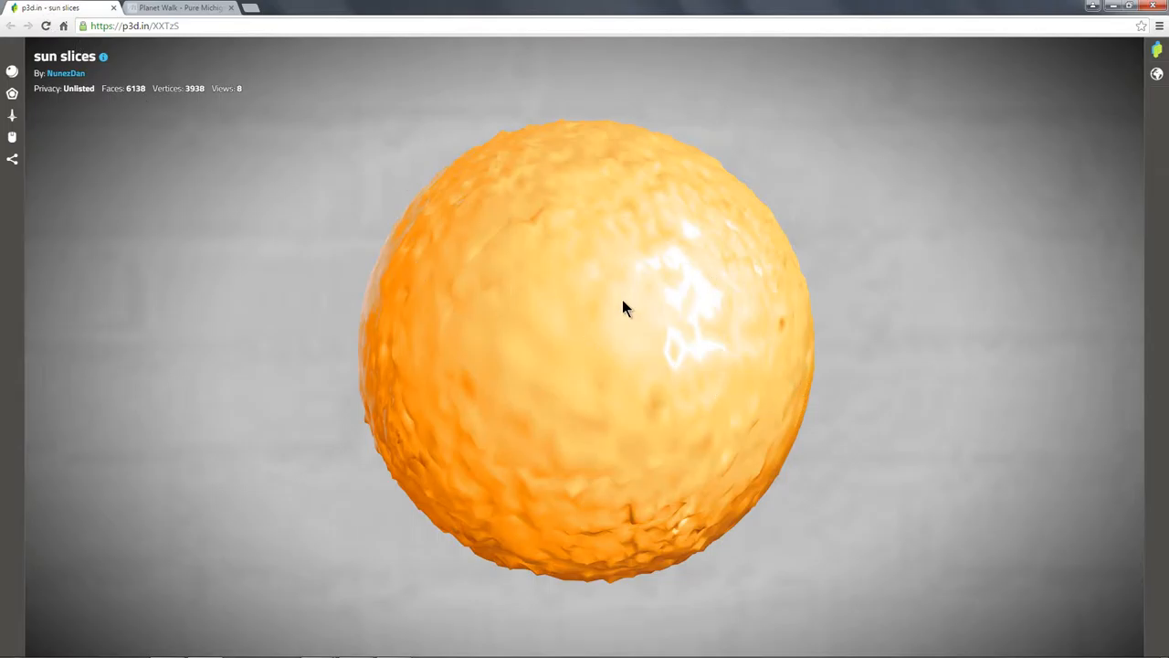
{"action": "mouse_move", "coordinate": [585, 409]}
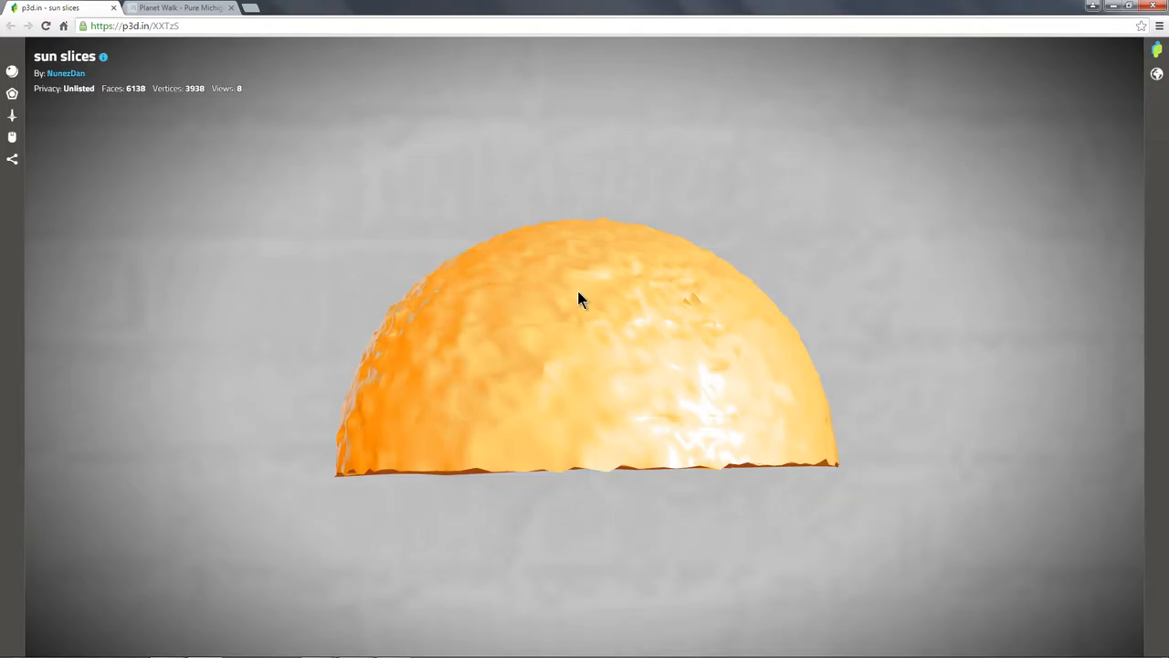
{"action": "left_click_drag", "start_coordinate": [584, 300], "coordinate": [575, 409]}
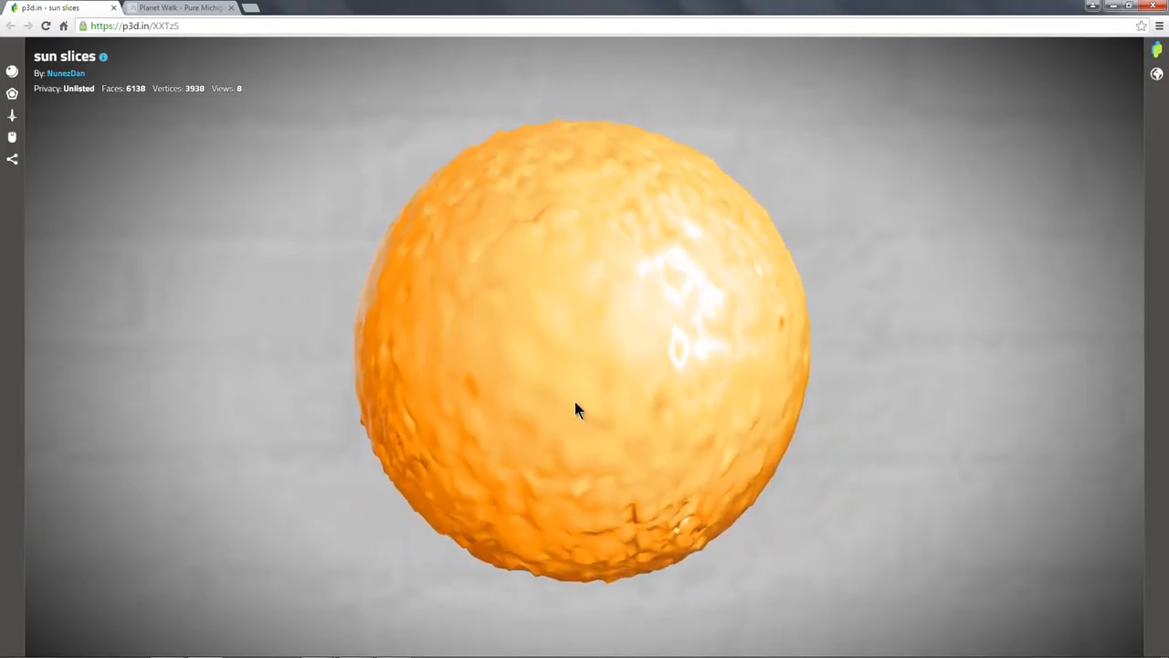
{"action": "left_click_drag", "start_coordinate": [576, 409], "coordinate": [618, 409]}
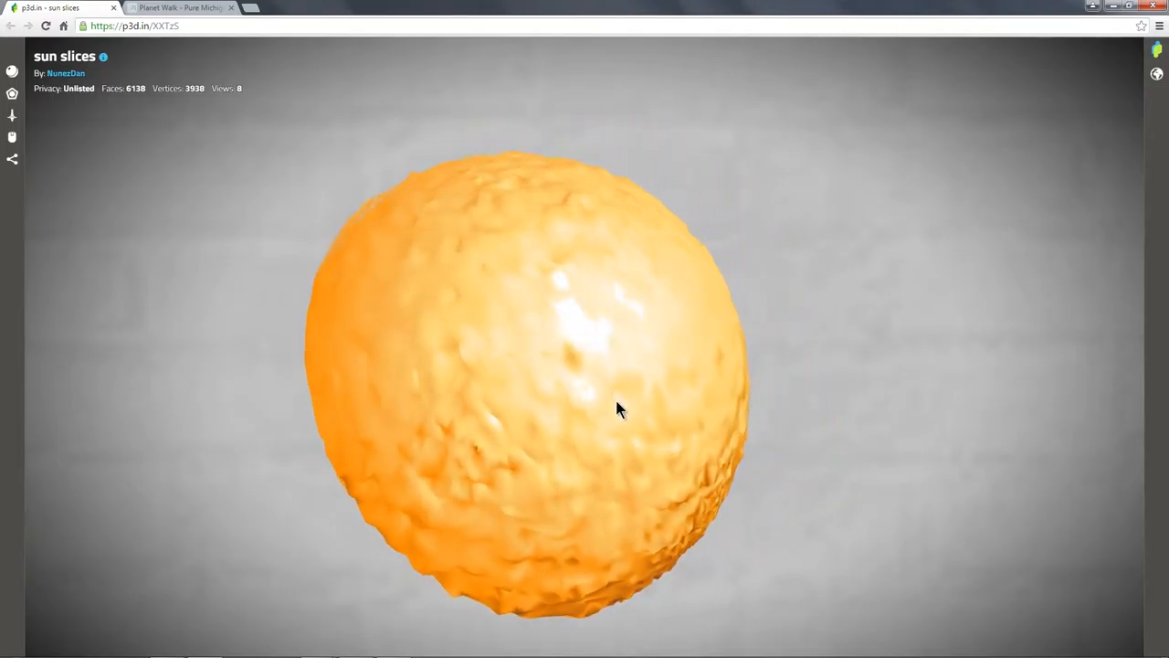
{"action": "left_click_drag", "start_coordinate": [618, 409], "coordinate": [484, 435]}
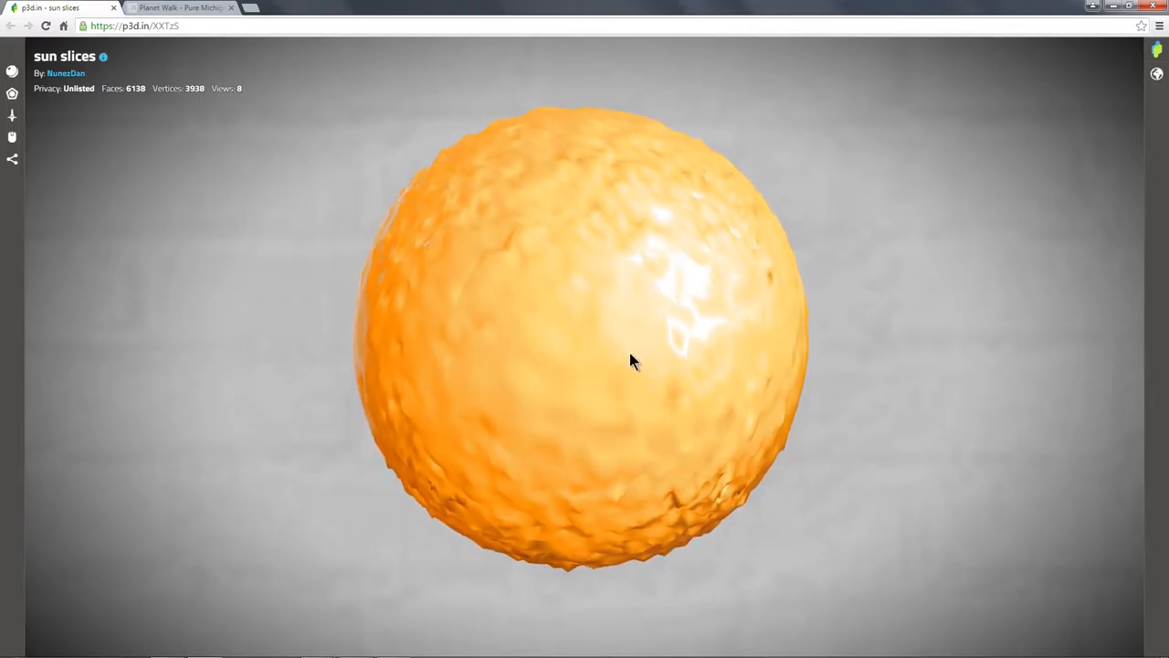
{"action": "left_click_drag", "start_coordinate": [630, 362], "coordinate": [618, 292]}
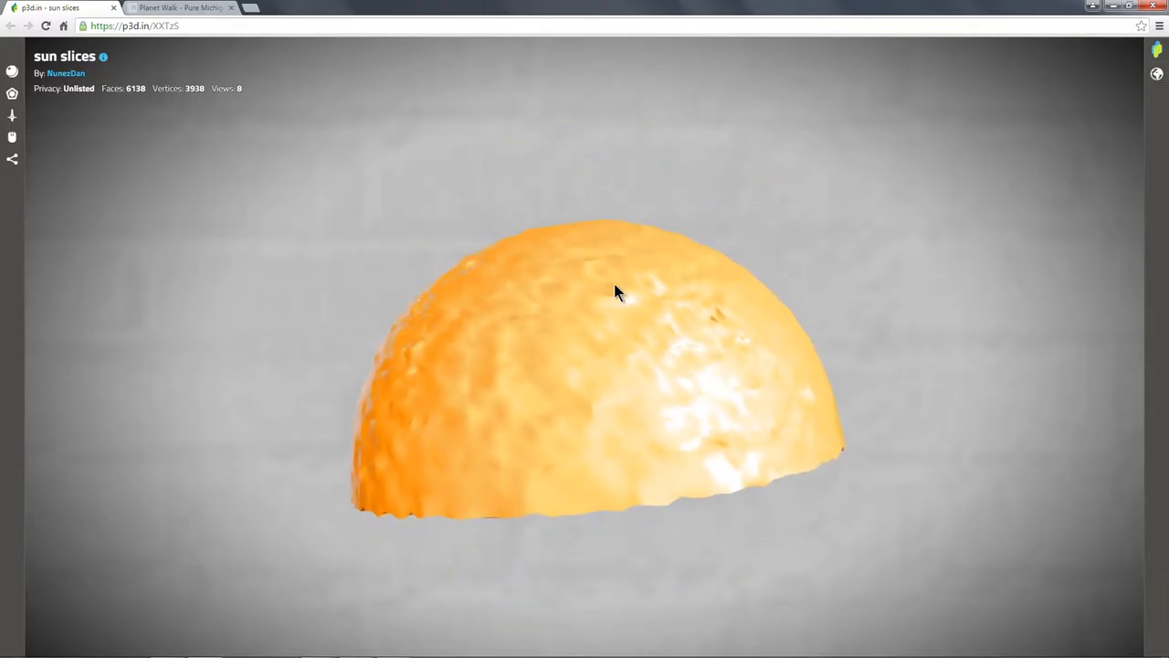
{"action": "left_click_drag", "start_coordinate": [614, 292], "coordinate": [640, 310]}
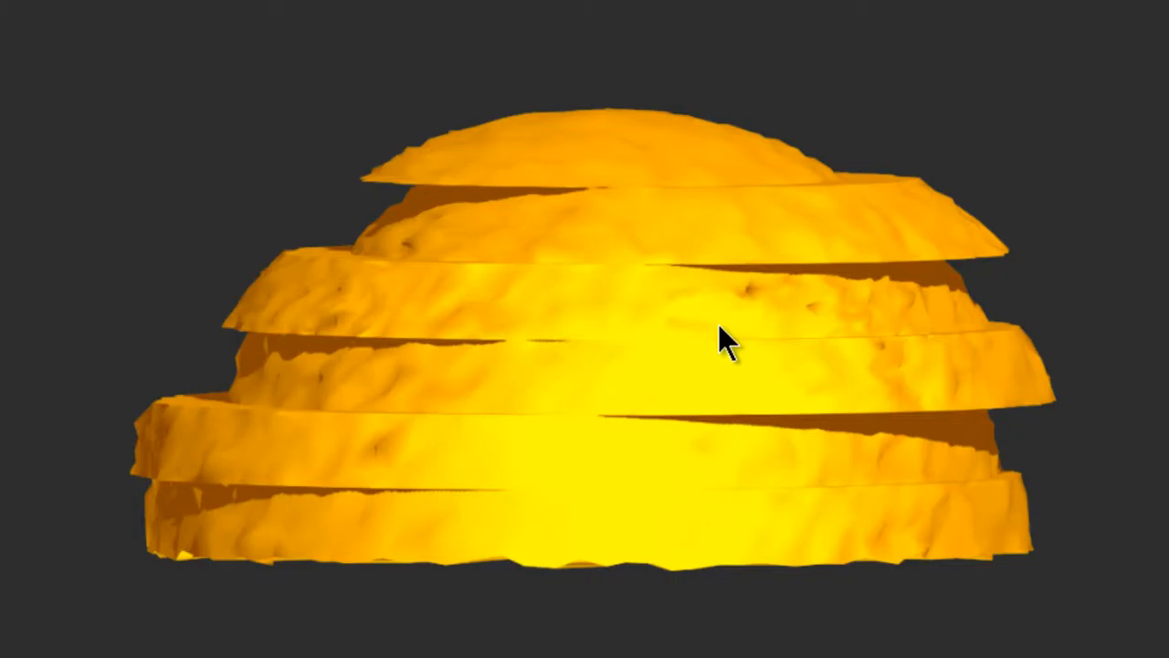
{"action": "mouse_move", "coordinate": [796, 570]}
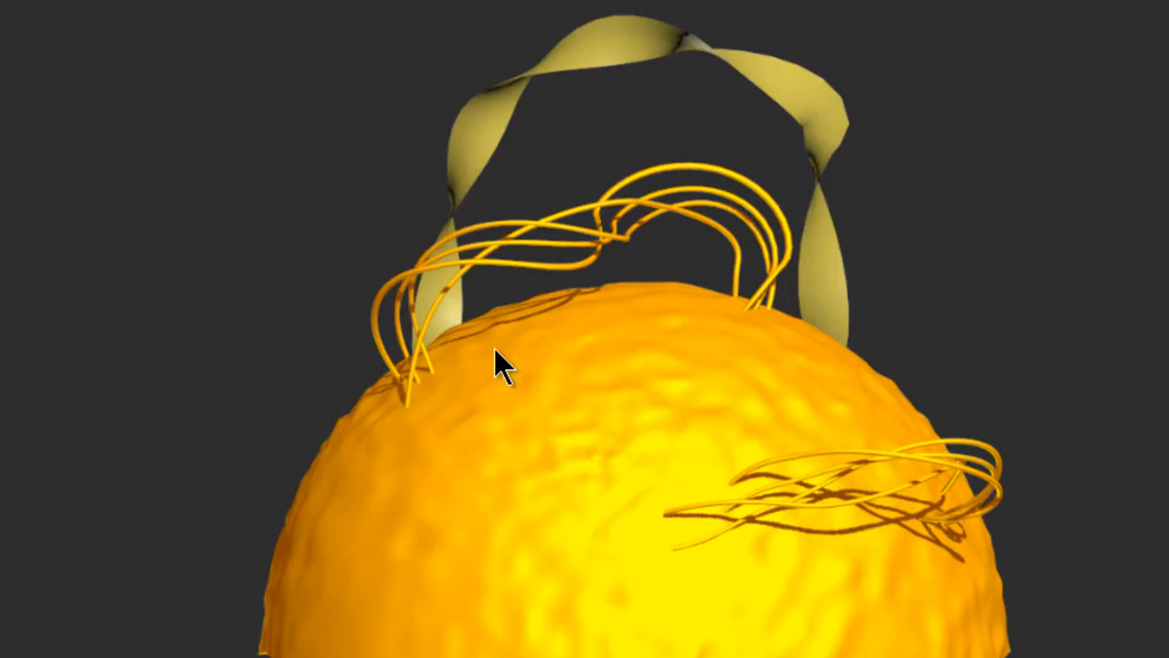
{"action": "mouse_move", "coordinate": [983, 648]}
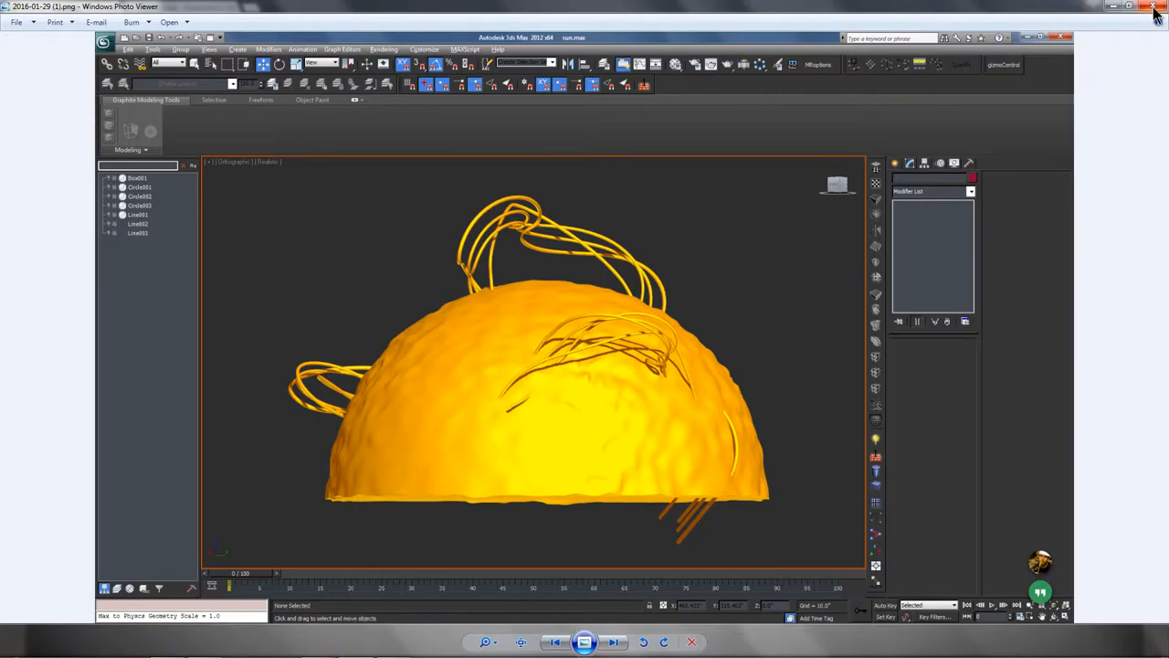
{"action": "mouse_move", "coordinate": [314, 646]}
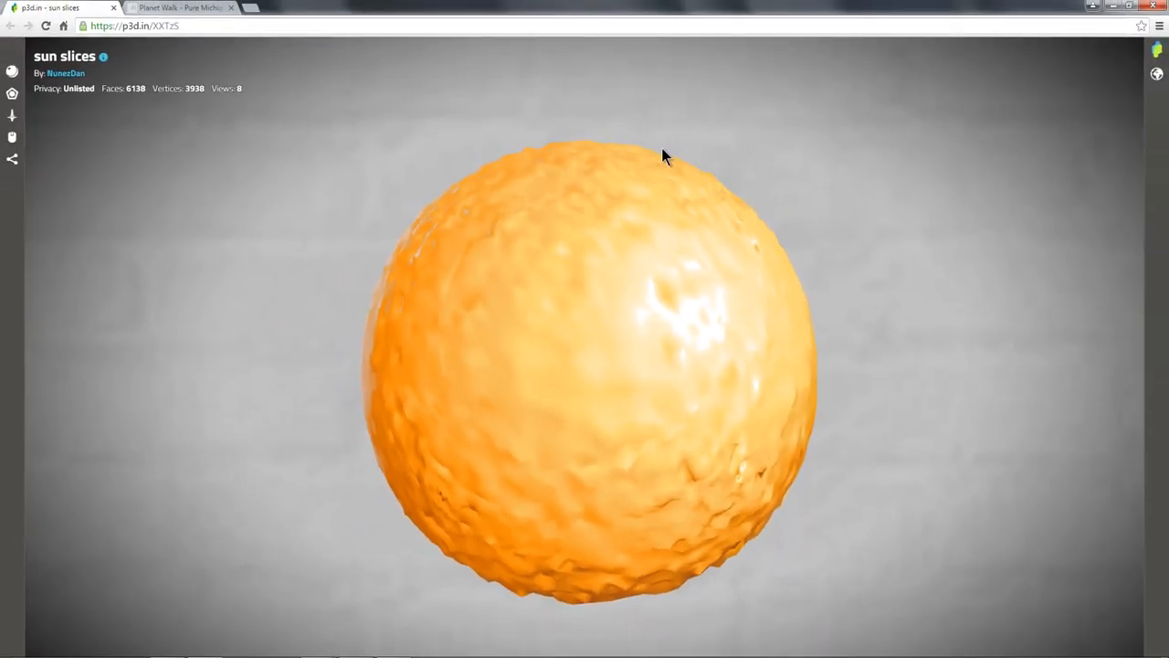
{"action": "mouse_move", "coordinate": [935, 367]}
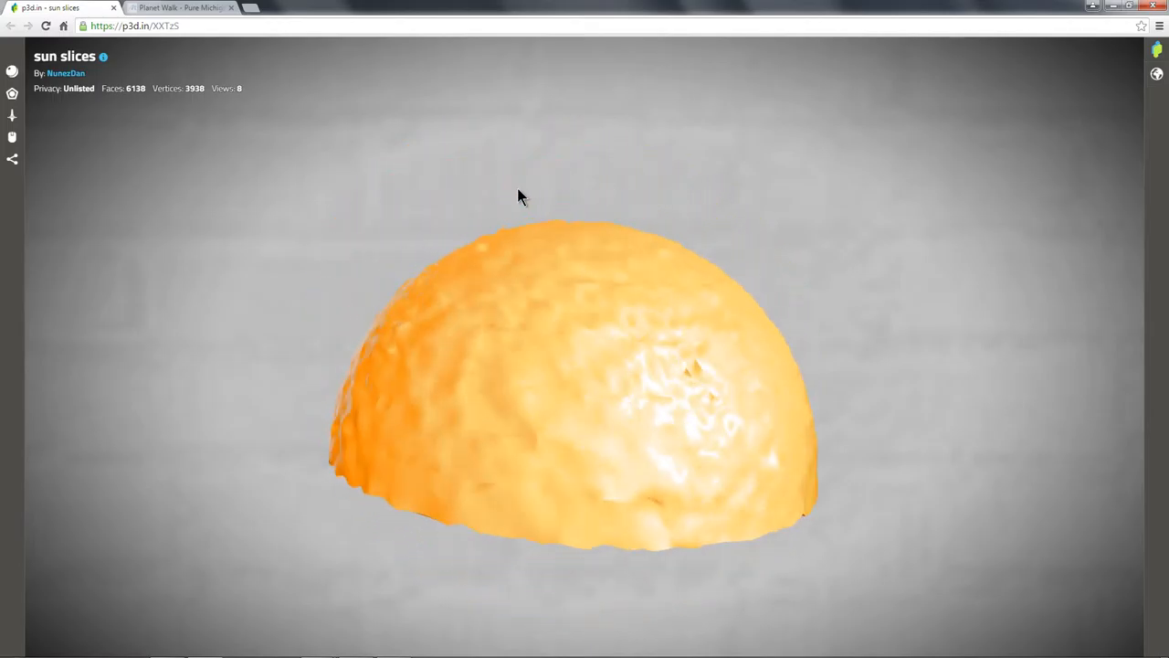
Step: Orbit the sun slices model to look down on its top and examine the surface texture
{"action": "left_click_drag", "start_coordinate": [521, 198], "coordinate": [538, 329]}
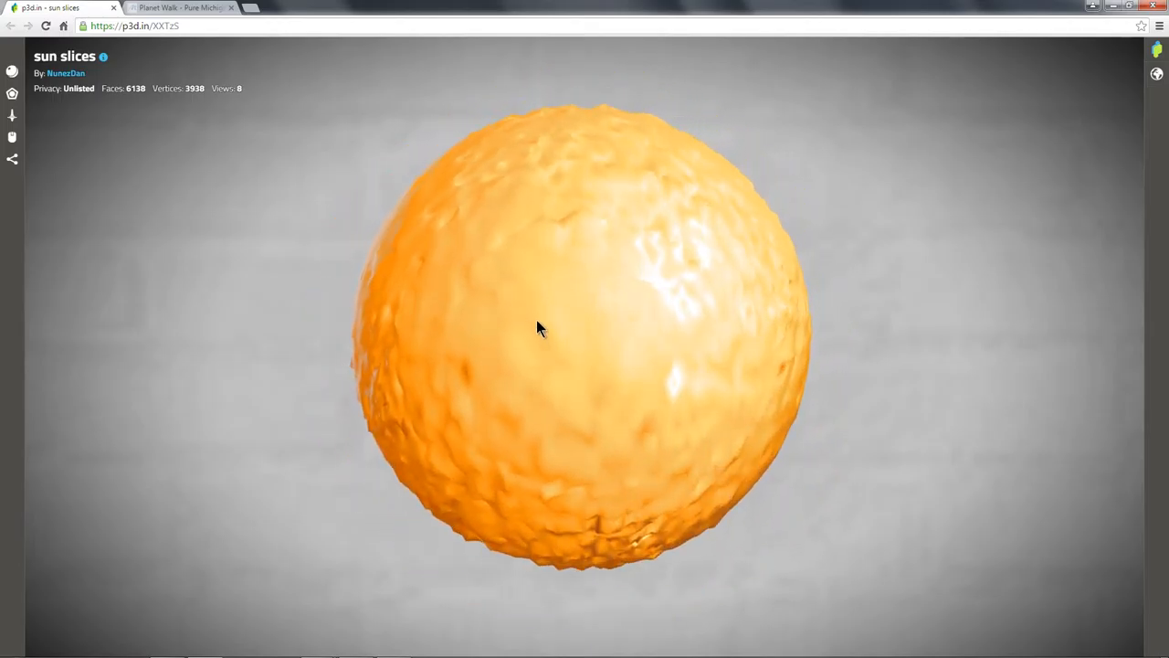
{"action": "left_click_drag", "start_coordinate": [539, 329], "coordinate": [628, 328]}
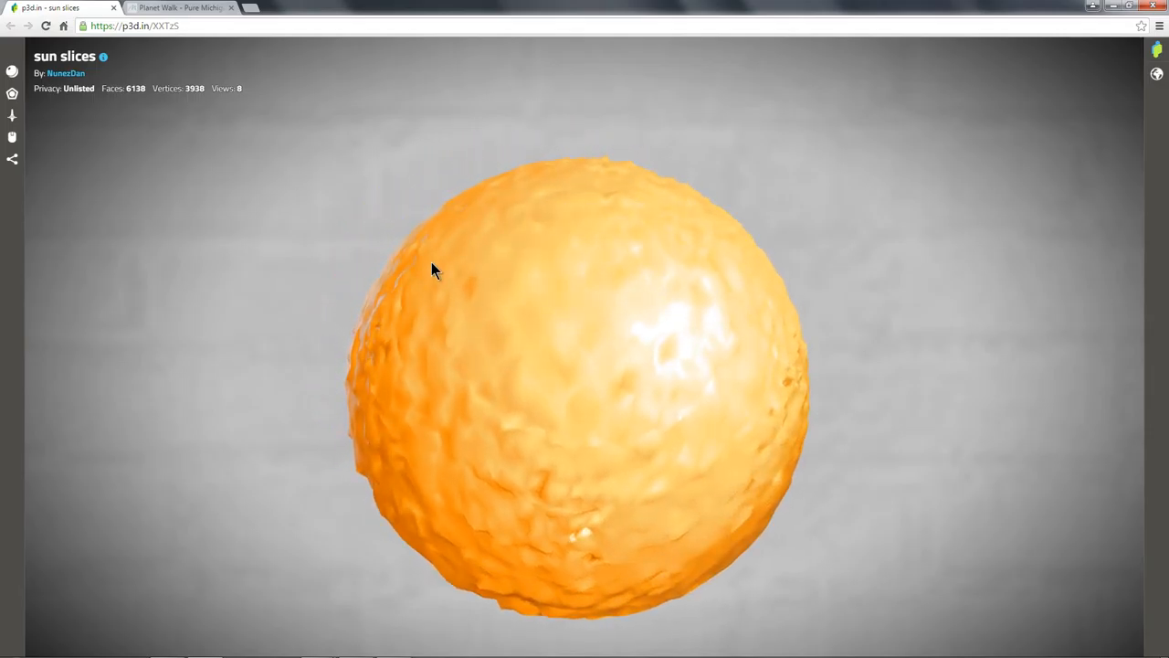
{"action": "left_click_drag", "start_coordinate": [435, 271], "coordinate": [497, 306]}
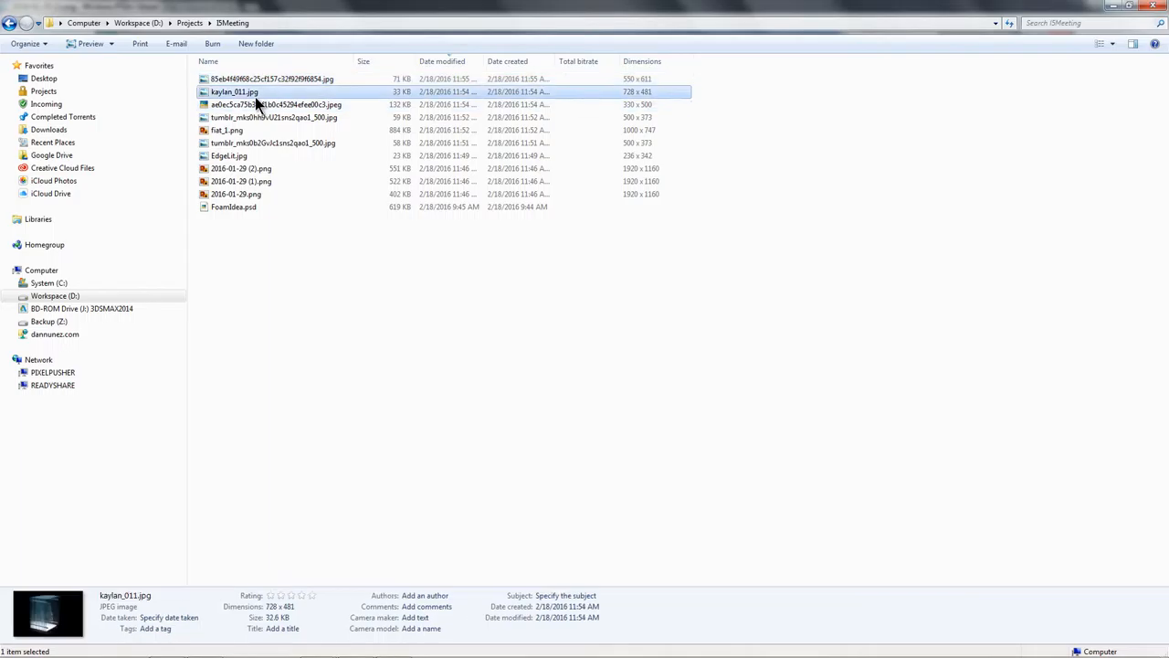
Step: Open kaylan_011.jpg, the glowing acrylic-slice cube with a face inside
{"action": "double_click", "coordinate": [234, 91]}
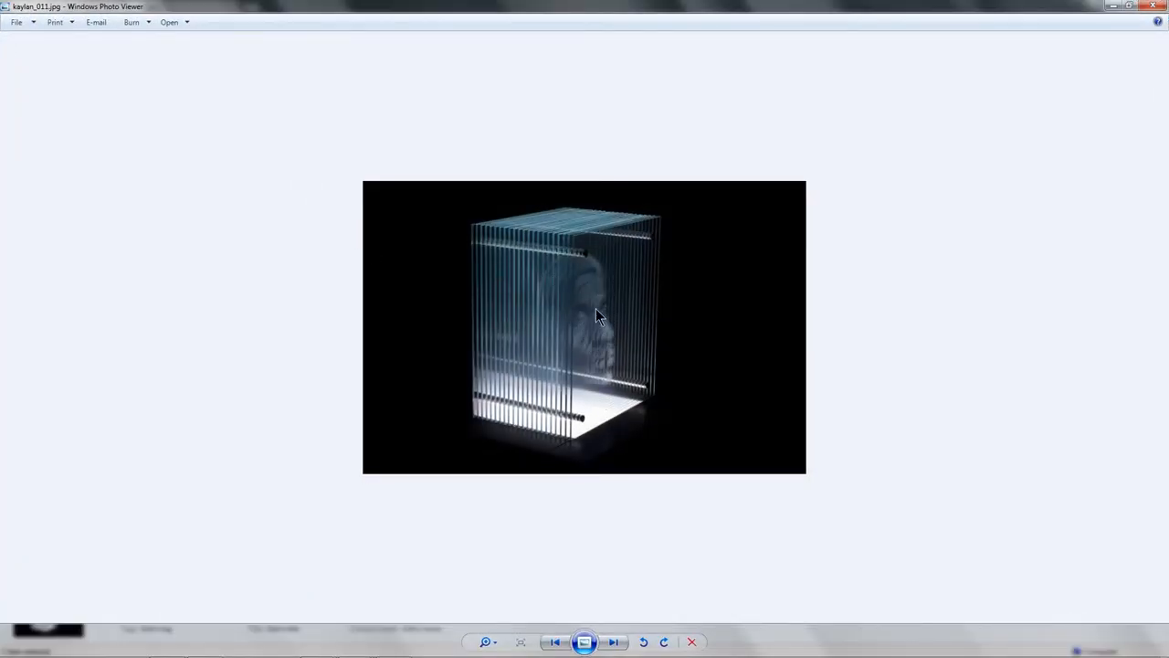
{"action": "mouse_move", "coordinate": [592, 350]}
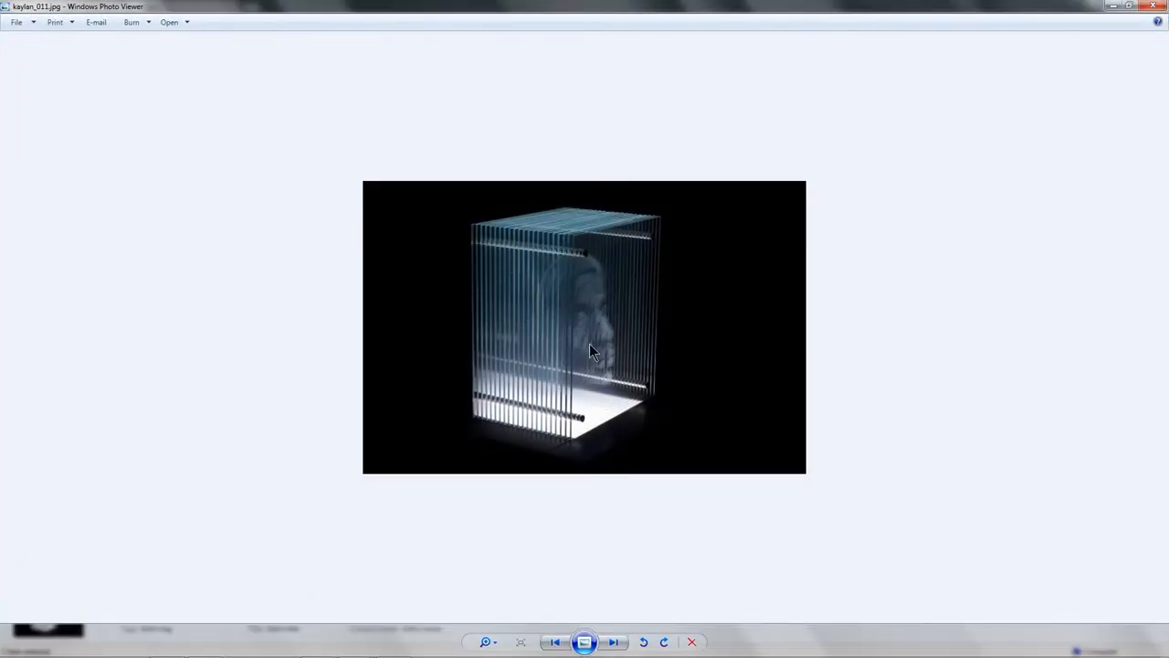
{"action": "mouse_move", "coordinate": [610, 312]}
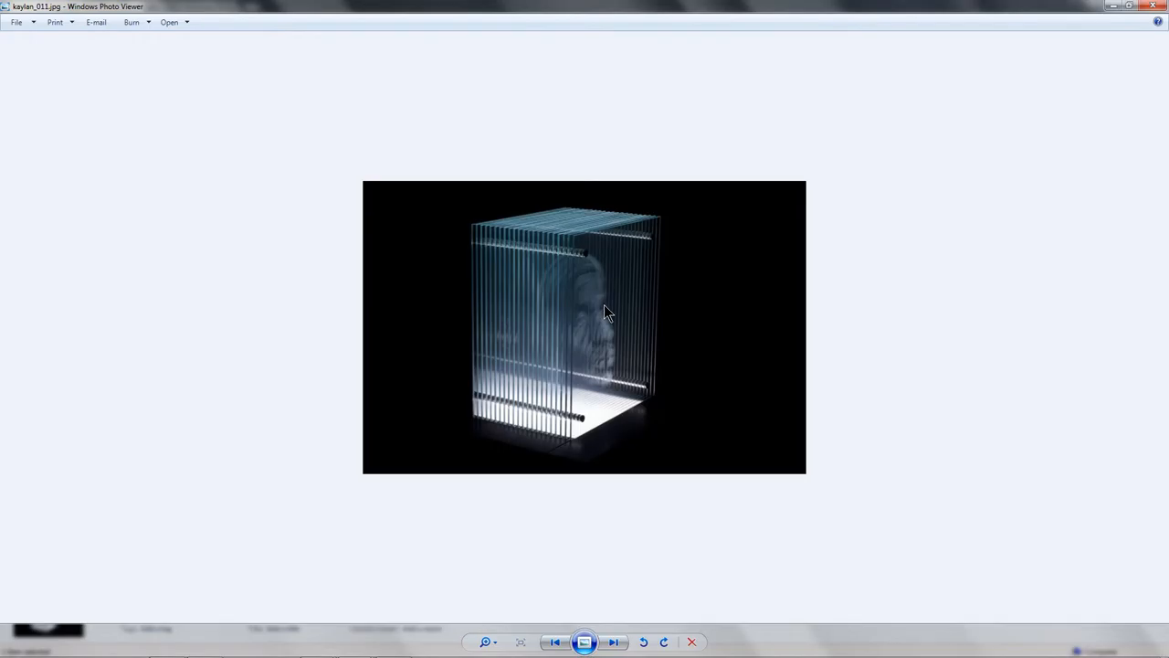
{"action": "mouse_move", "coordinate": [641, 277]}
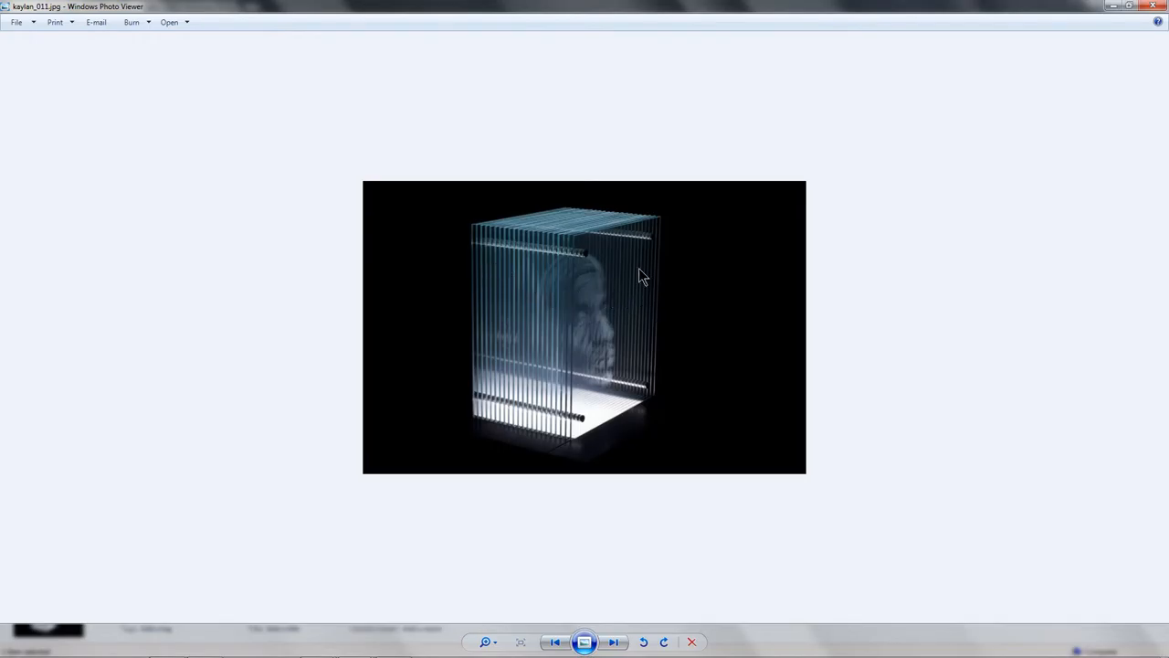
{"action": "mouse_move", "coordinate": [563, 289]}
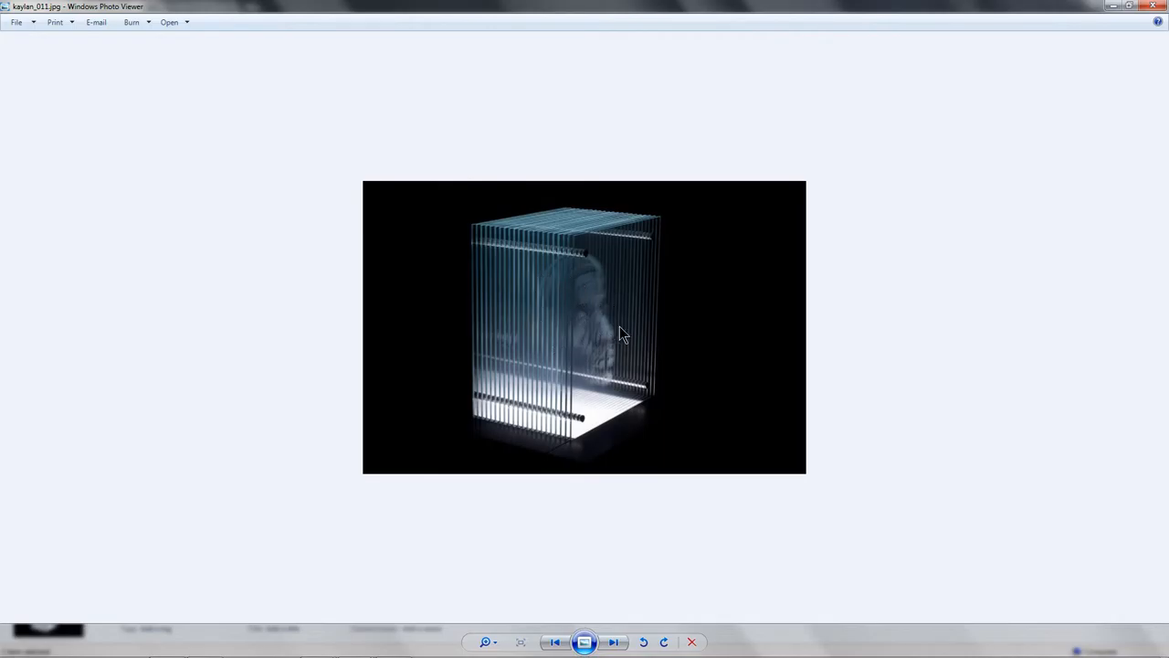
{"action": "mouse_move", "coordinate": [491, 223]}
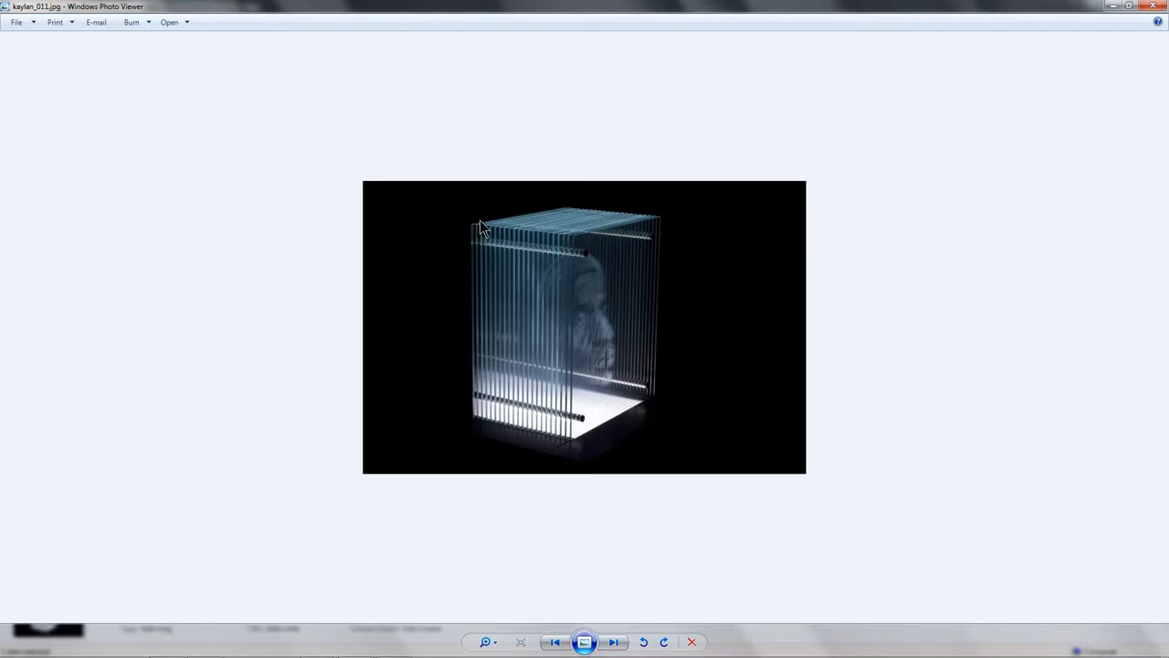
{"action": "mouse_move", "coordinate": [588, 344]}
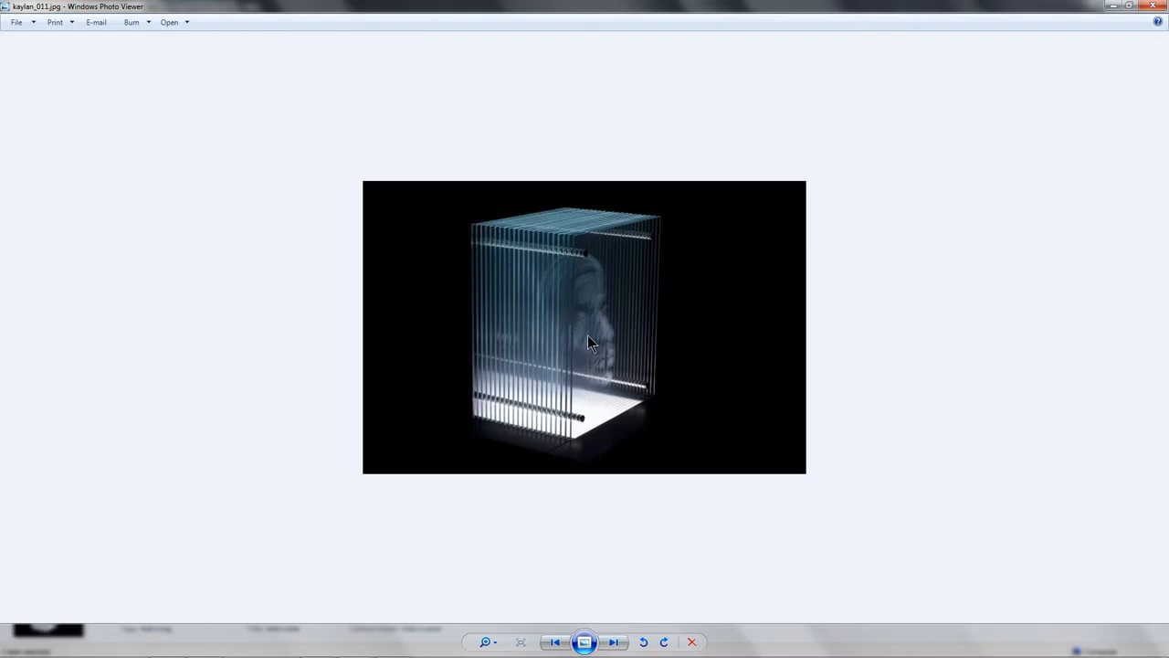
{"action": "mouse_move", "coordinate": [588, 333]}
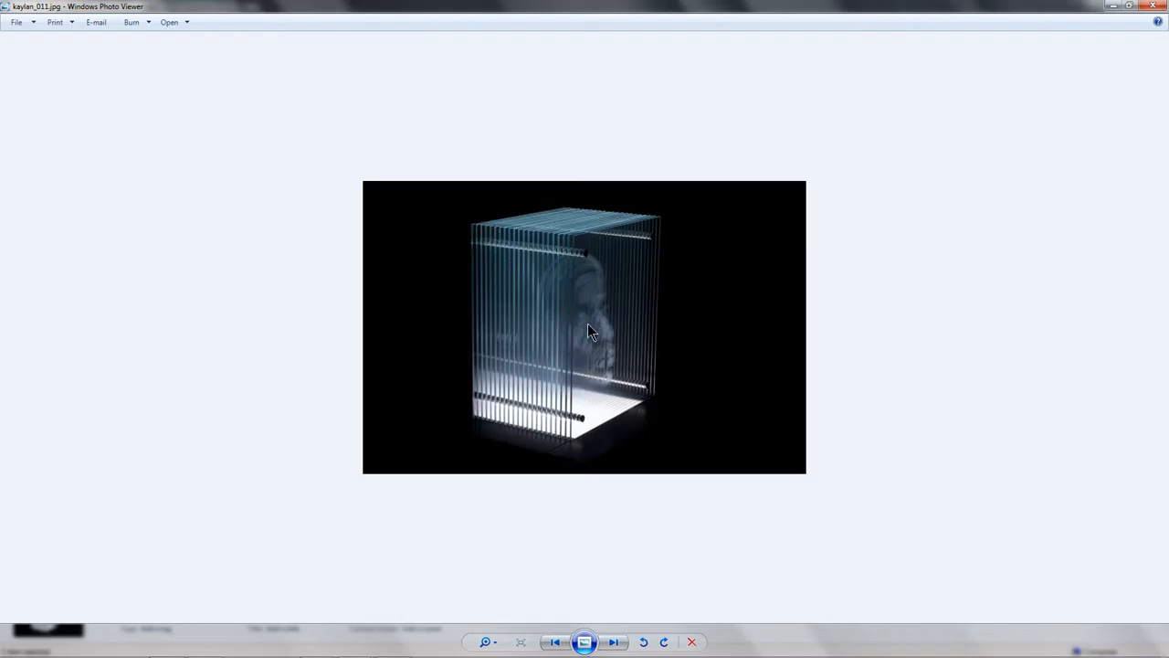
{"action": "mouse_move", "coordinate": [632, 102]}
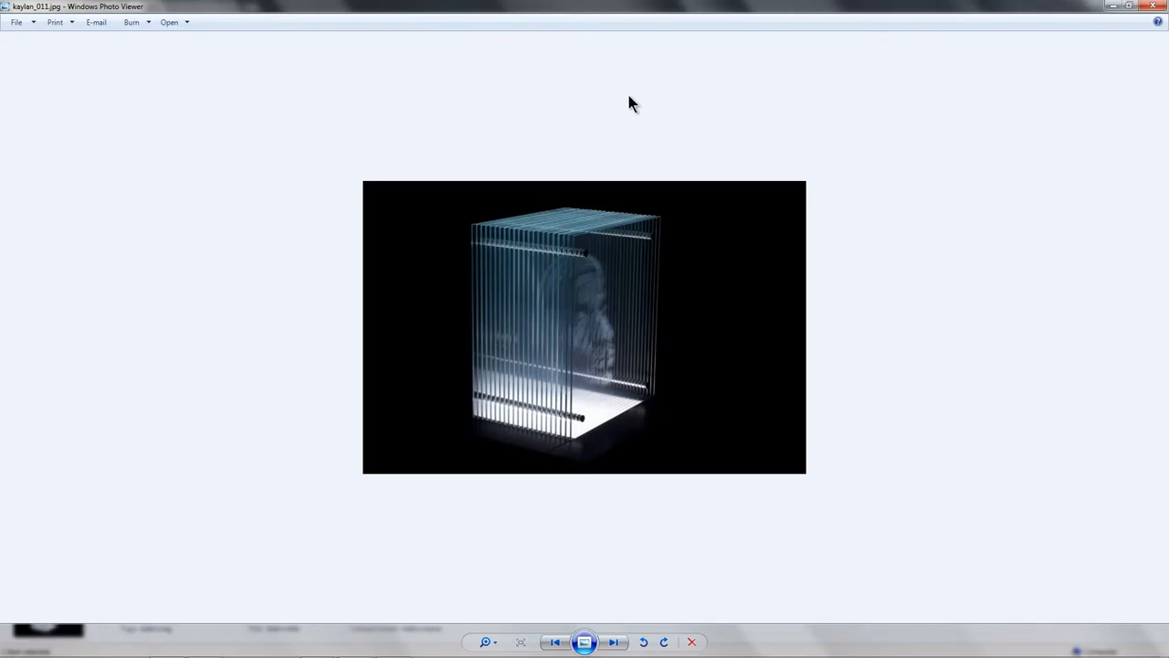
{"action": "mouse_move", "coordinate": [648, 114]}
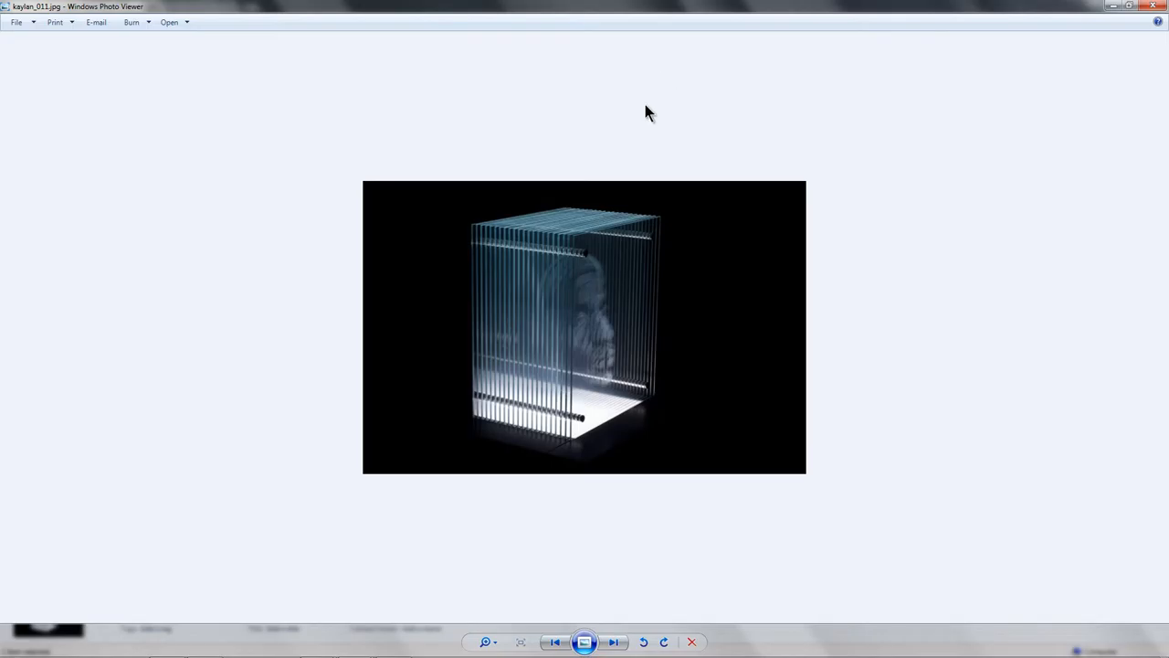
{"action": "mouse_move", "coordinate": [687, 143]}
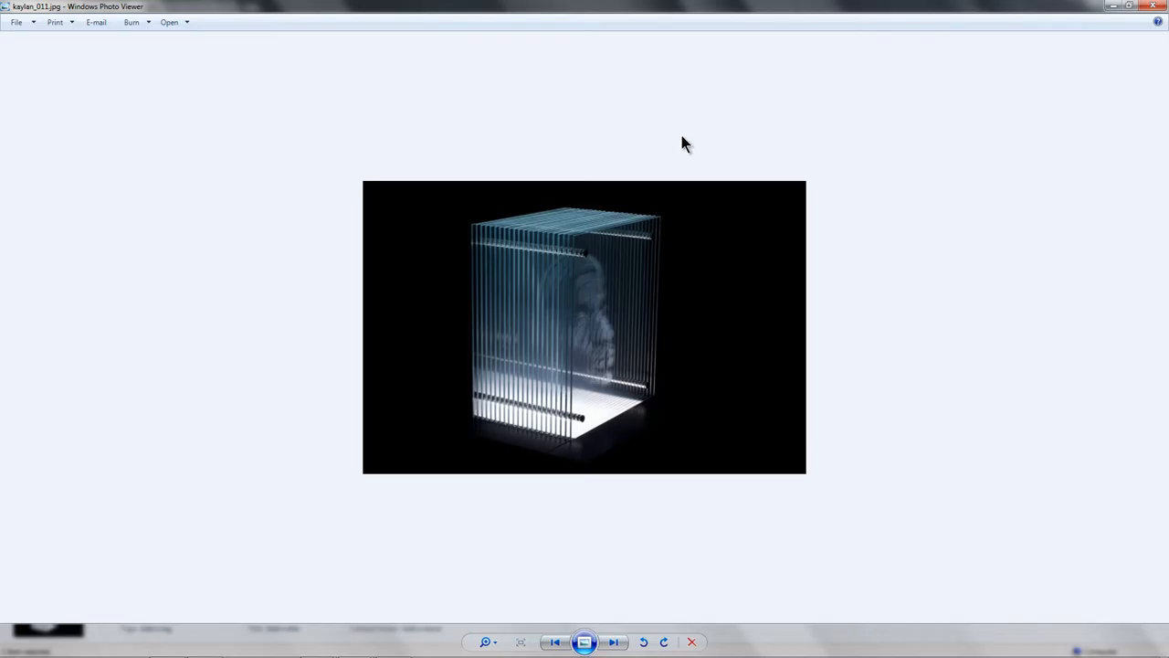
{"action": "mouse_move", "coordinate": [355, 646]}
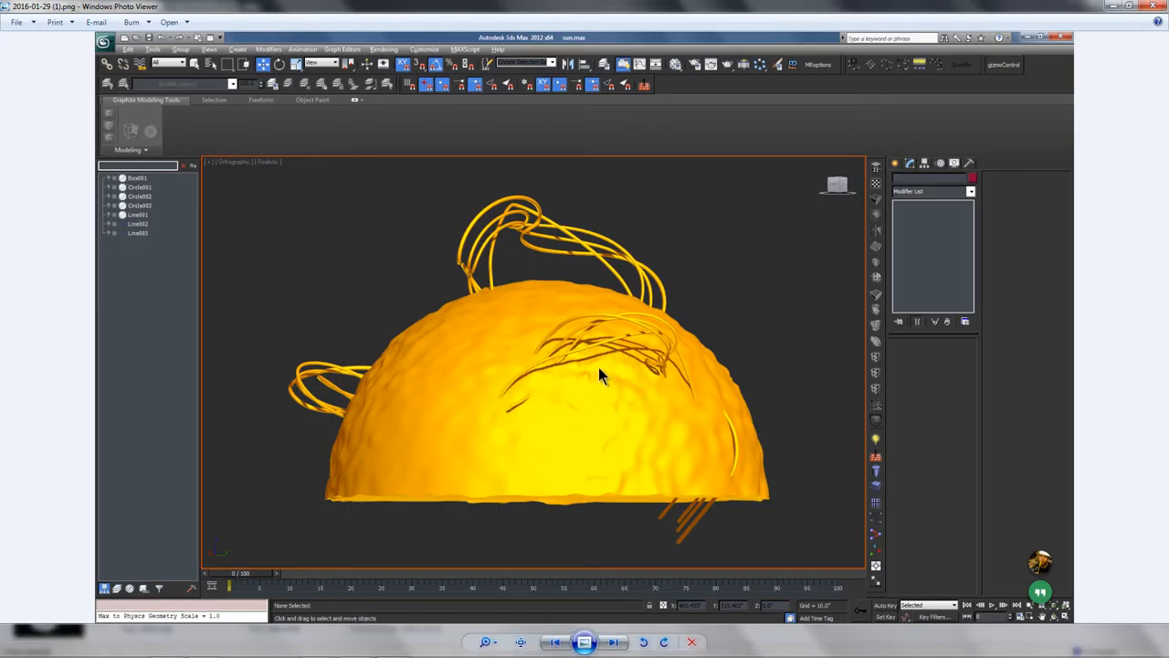
{"action": "mouse_move", "coordinate": [696, 409]}
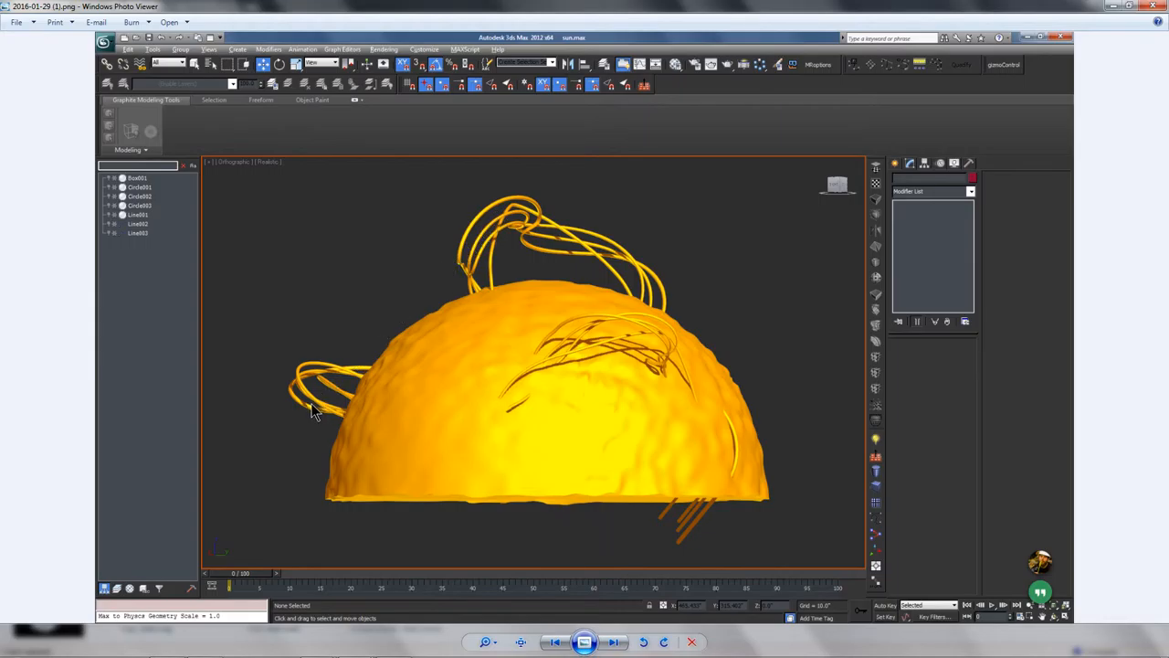
{"action": "mouse_move", "coordinate": [548, 522]}
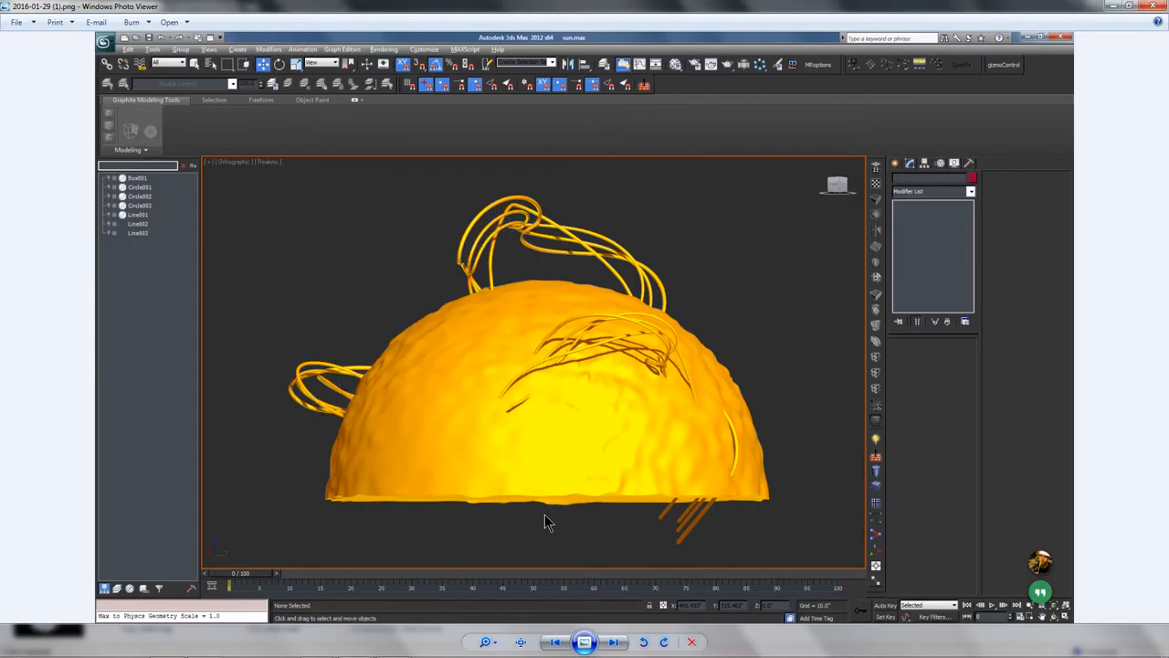
{"action": "mouse_move", "coordinate": [556, 303]}
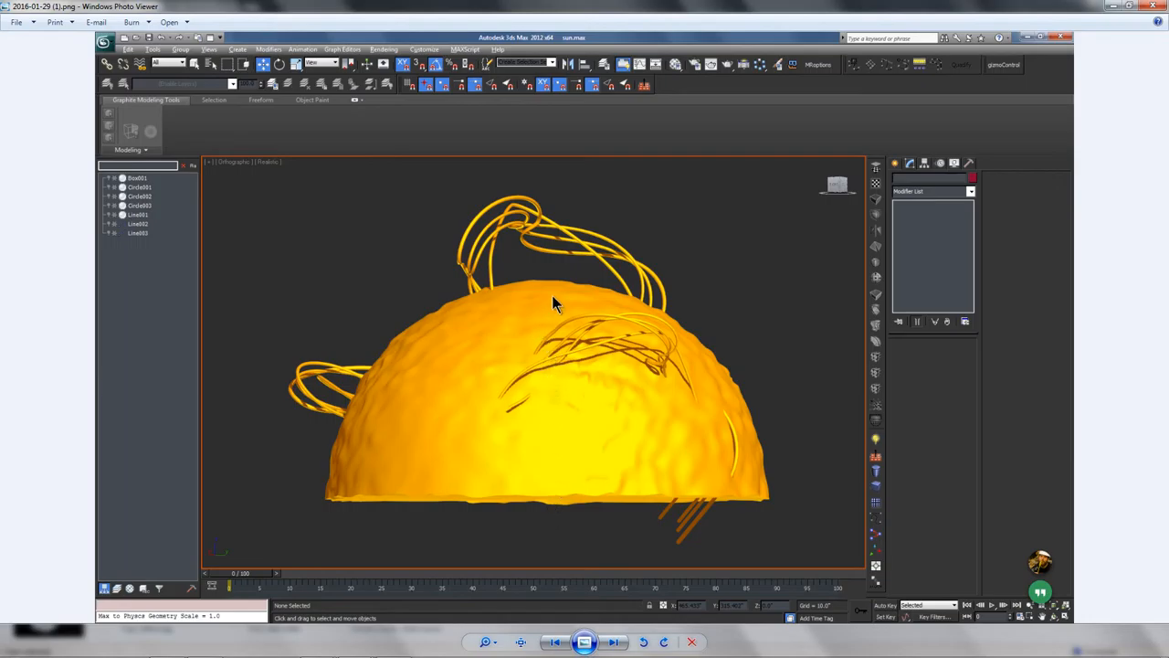
{"action": "mouse_move", "coordinate": [557, 325]}
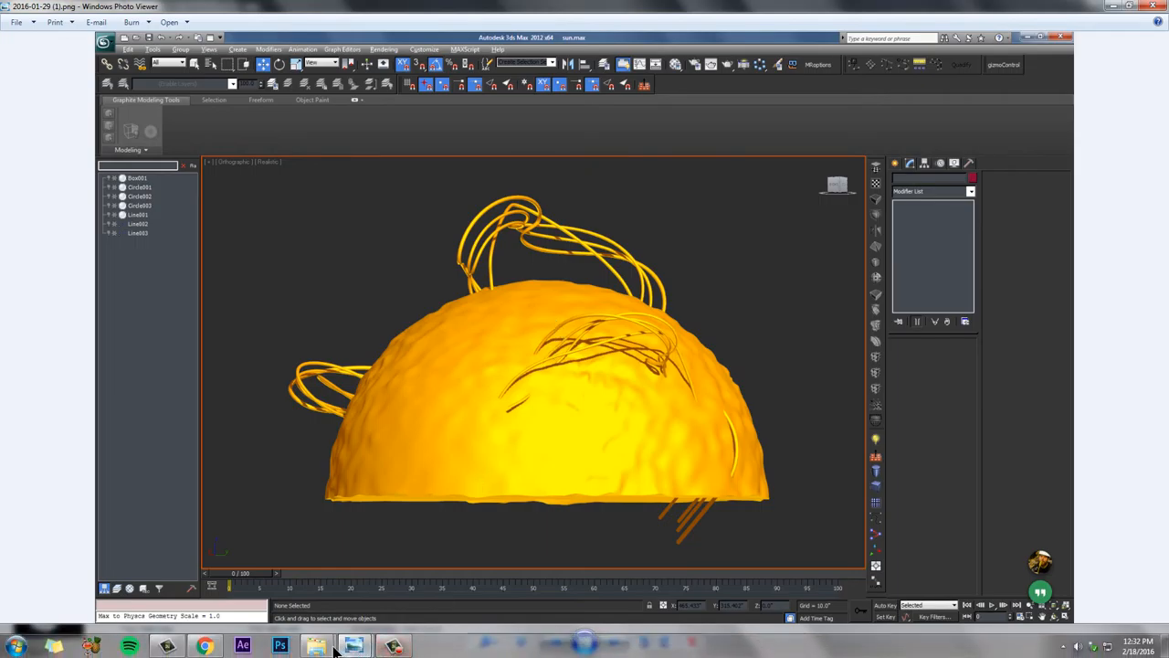
Step: Step past the foam-slice hemisphere image back to the kaylan_011.jpg plexiglass box photo
{"action": "left_click", "coordinate": [355, 647]}
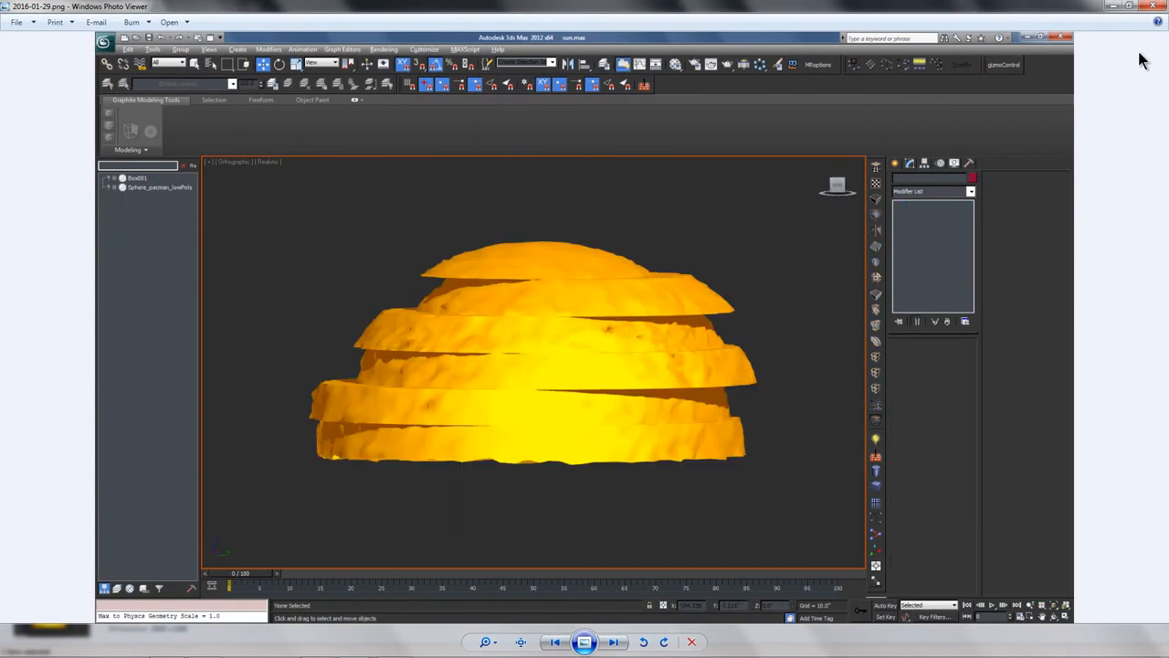
{"action": "left_click", "coordinate": [614, 641]}
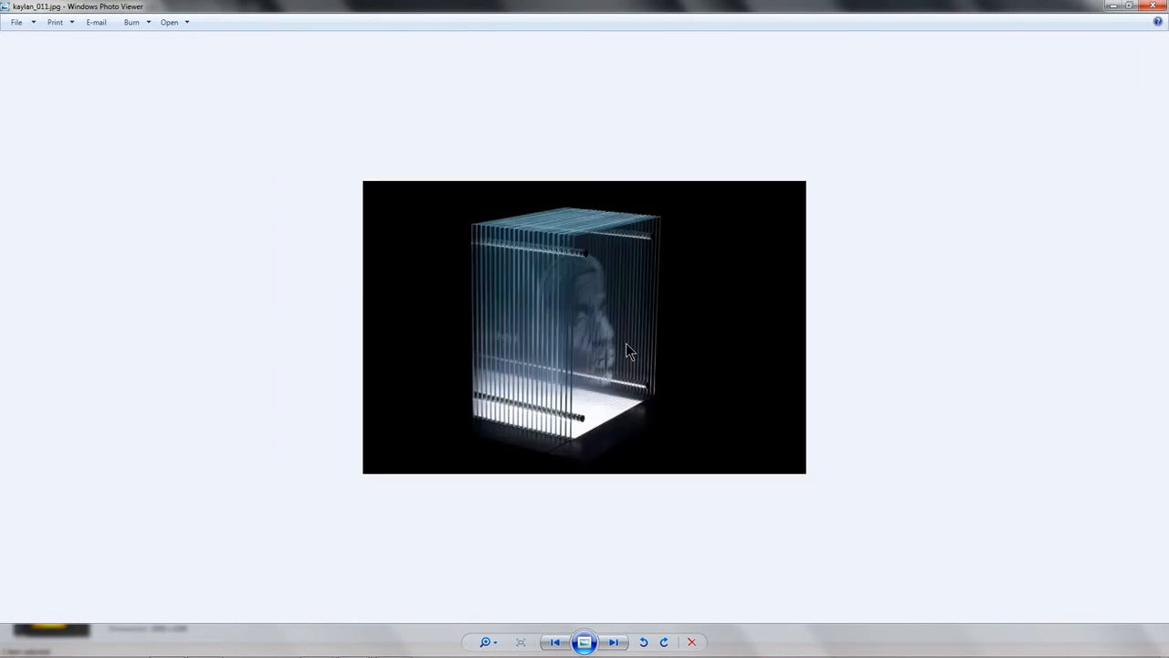
{"action": "mouse_move", "coordinate": [551, 288]}
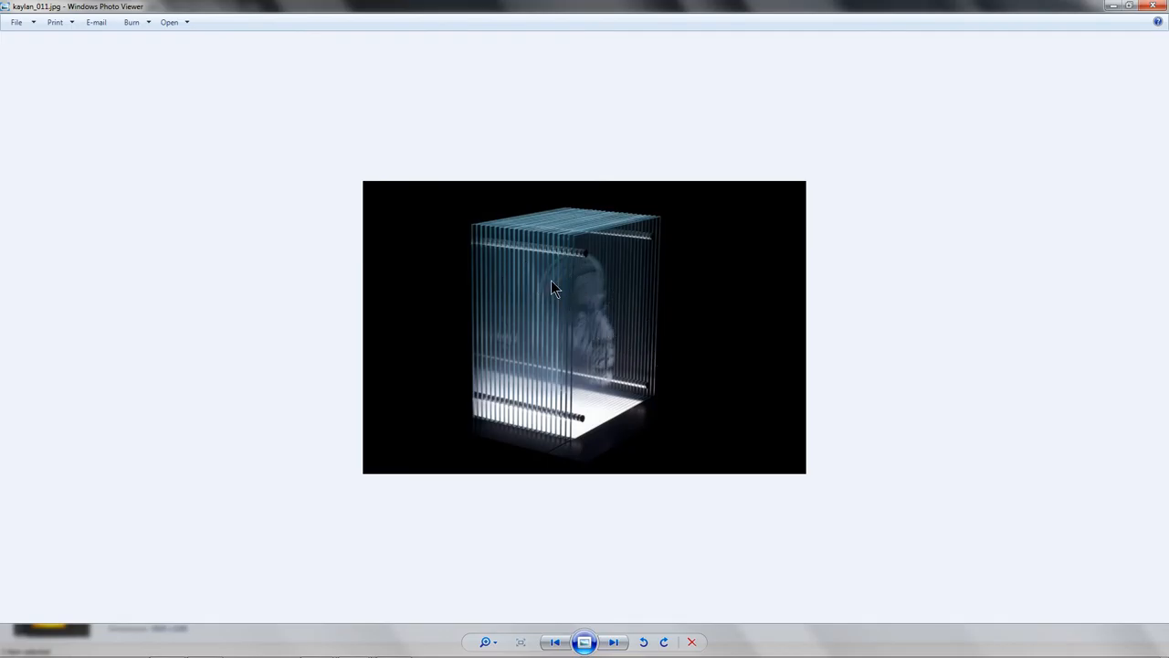
{"action": "mouse_move", "coordinate": [785, 247]}
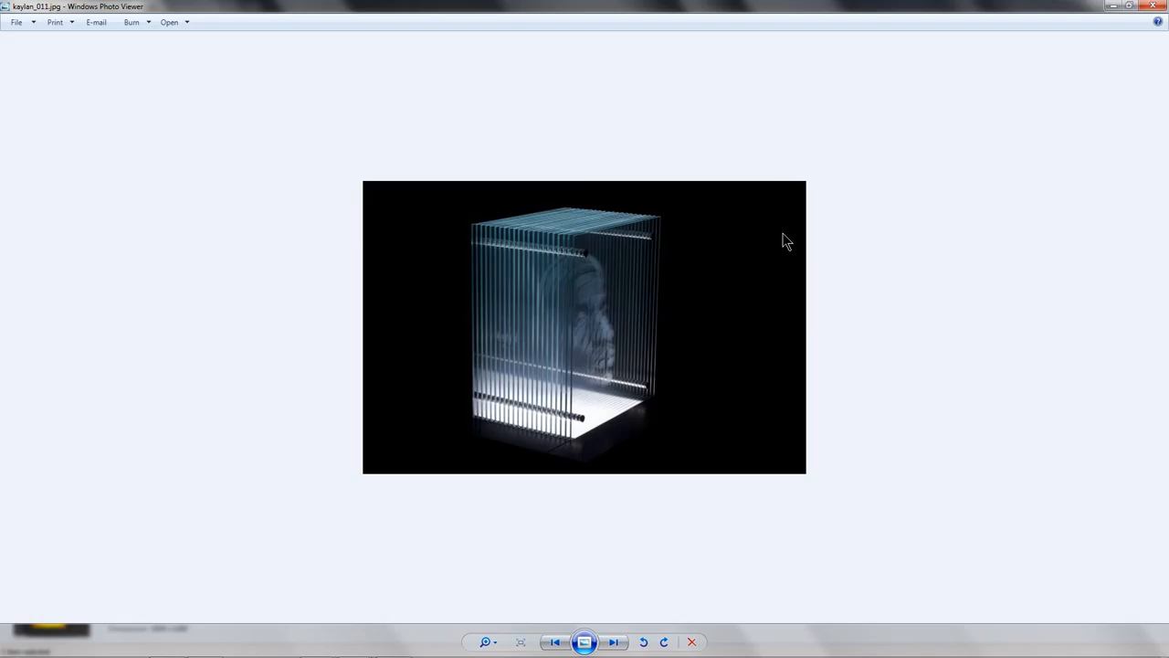
{"action": "mouse_move", "coordinate": [789, 236]}
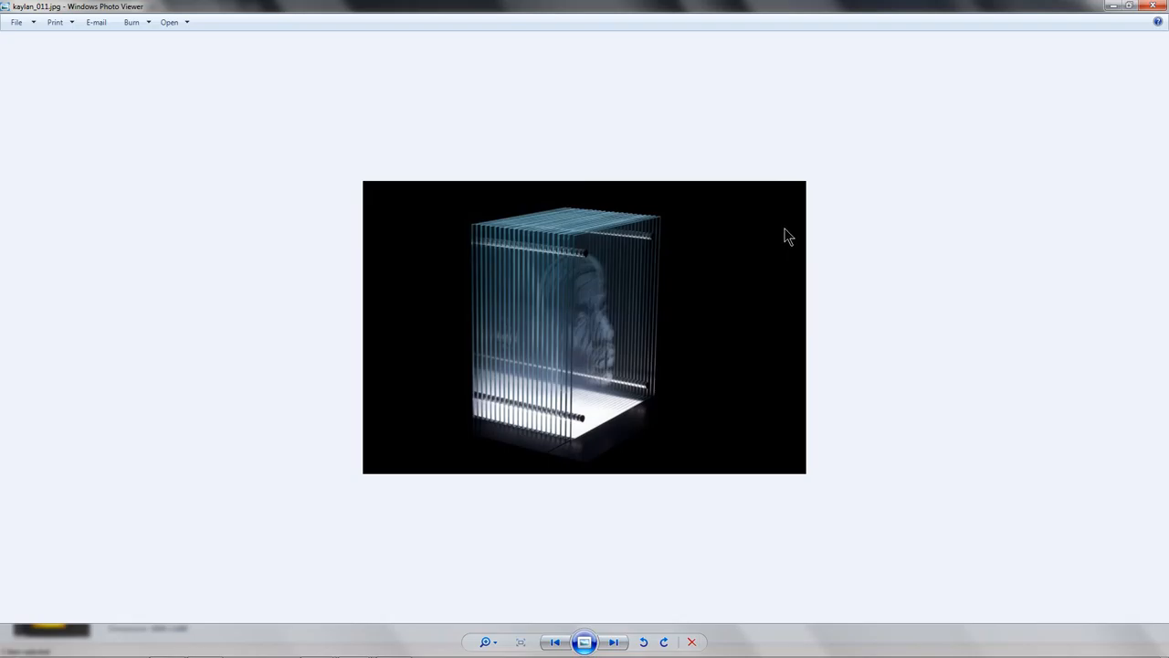
{"action": "mouse_move", "coordinate": [822, 173]}
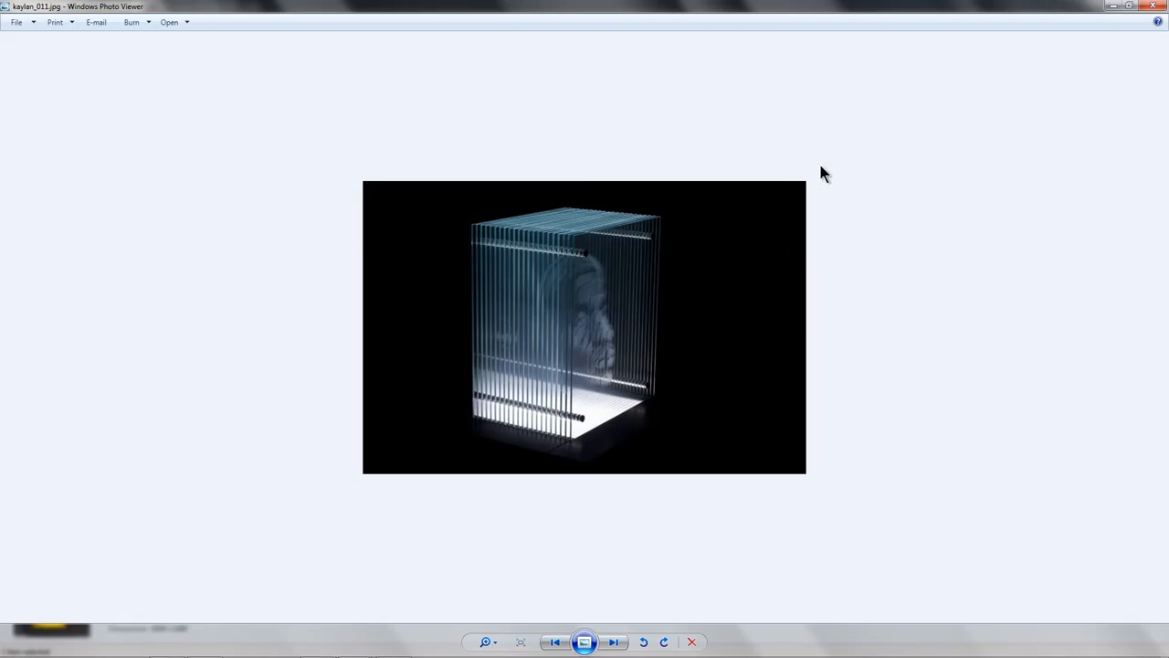
{"action": "mouse_move", "coordinate": [1121, 56]}
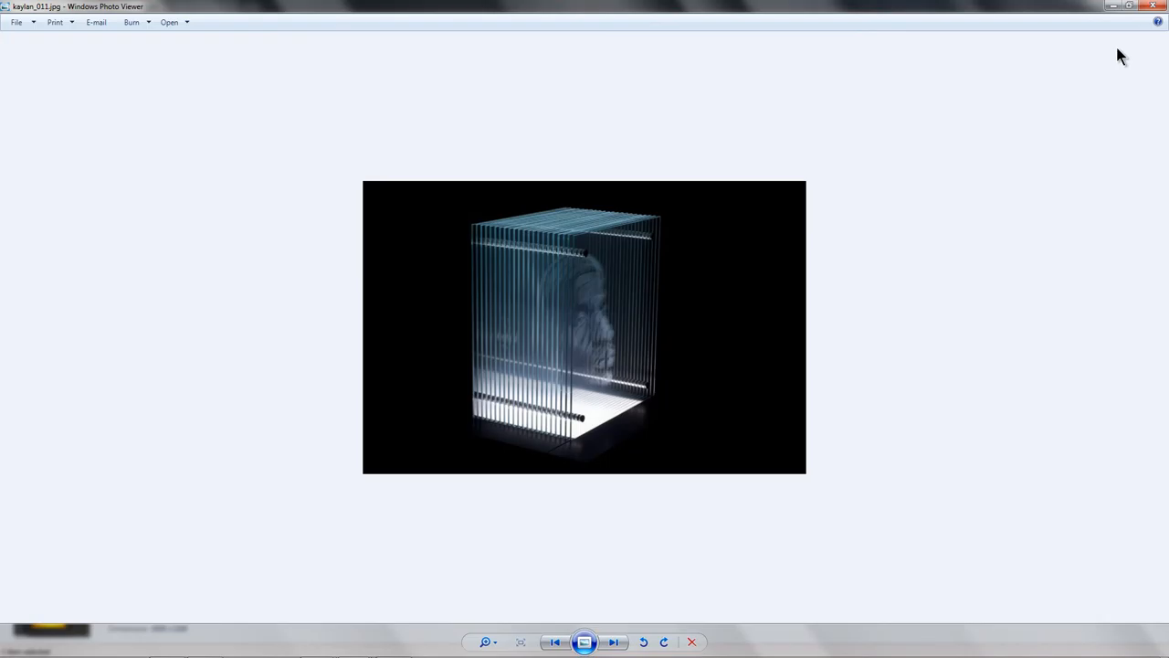